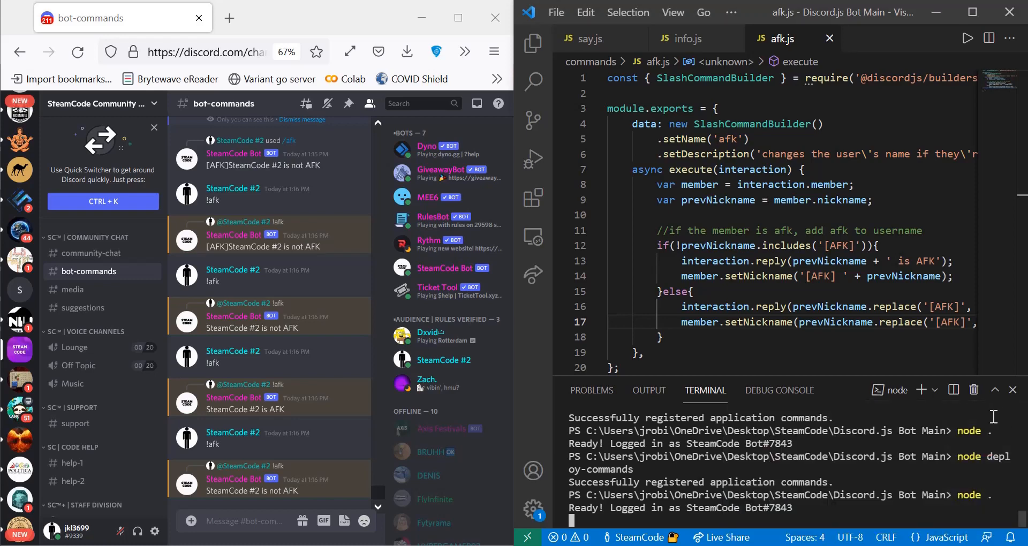
mouse_move(990, 417)
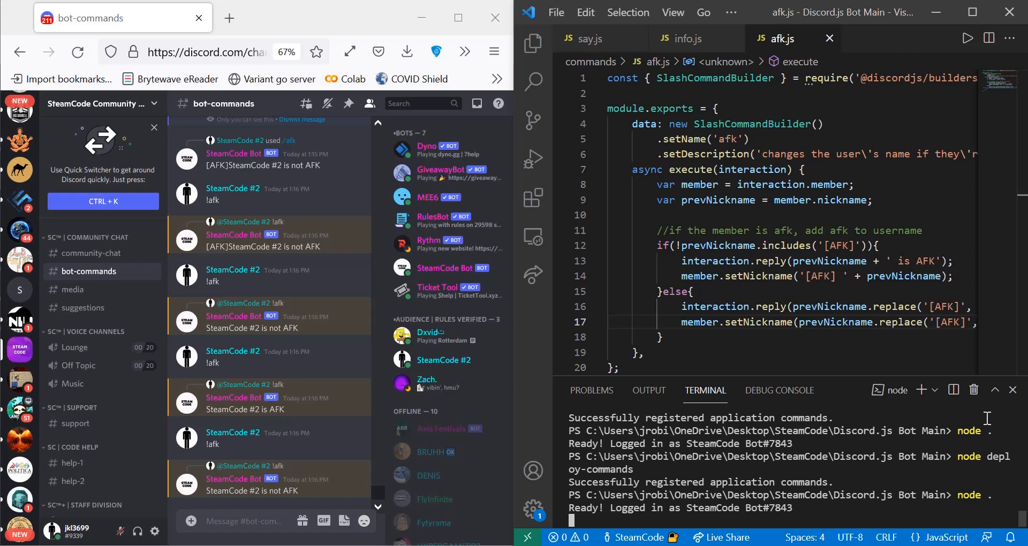
mouse_move(946, 431)
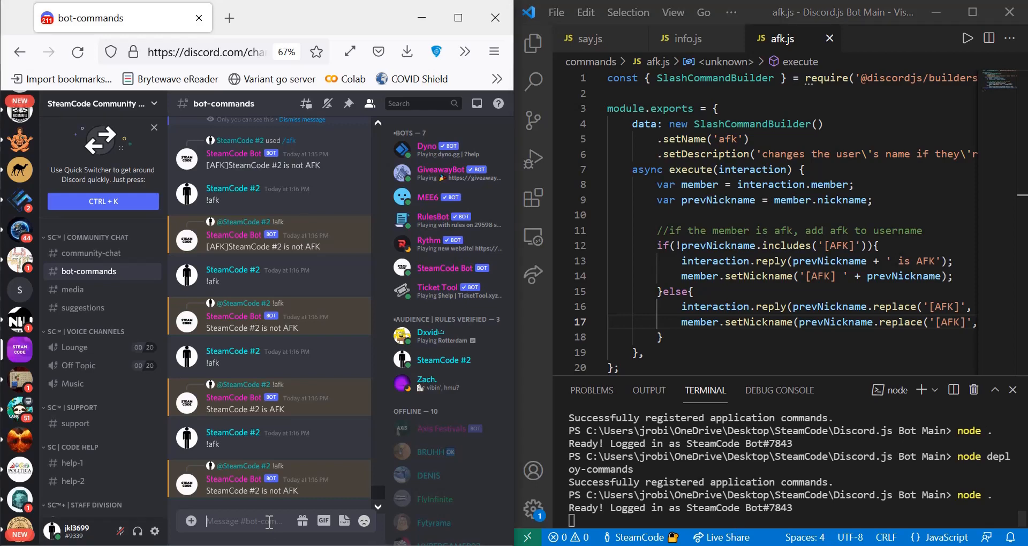
- Send !afk in bot-commands so SteamCode #2 gains the [AFK] prefix
text(!afk)
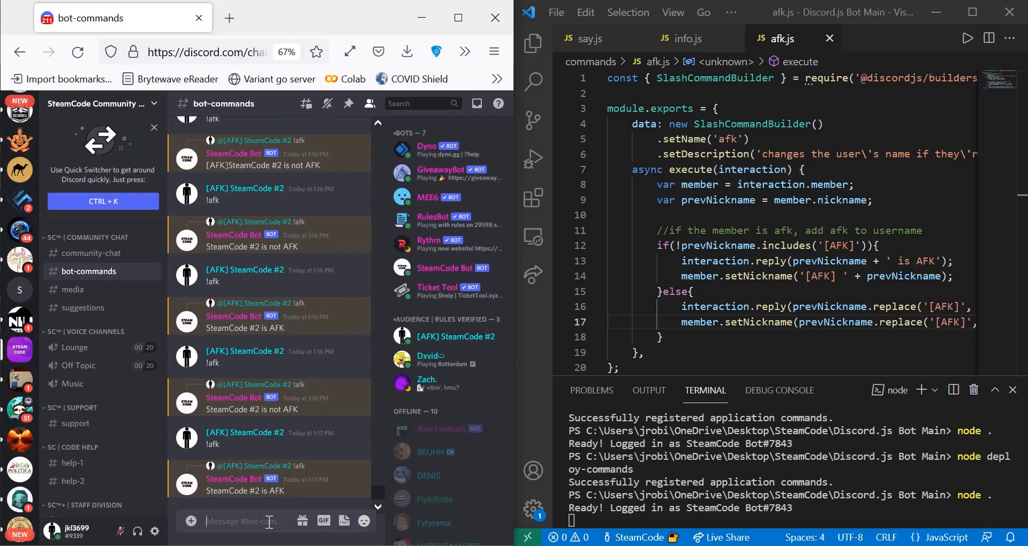
mouse_move(514, 354)
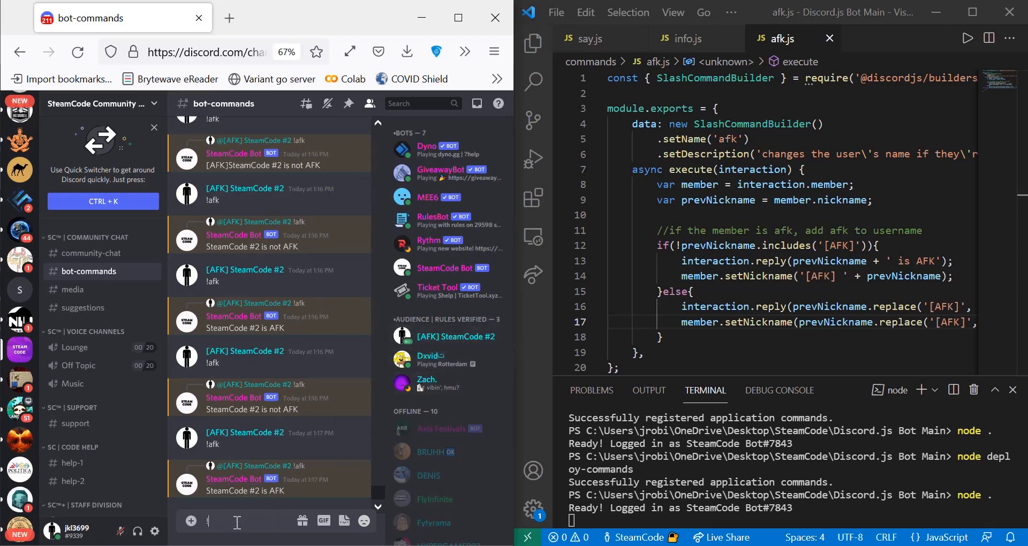
scroll(down, 3)
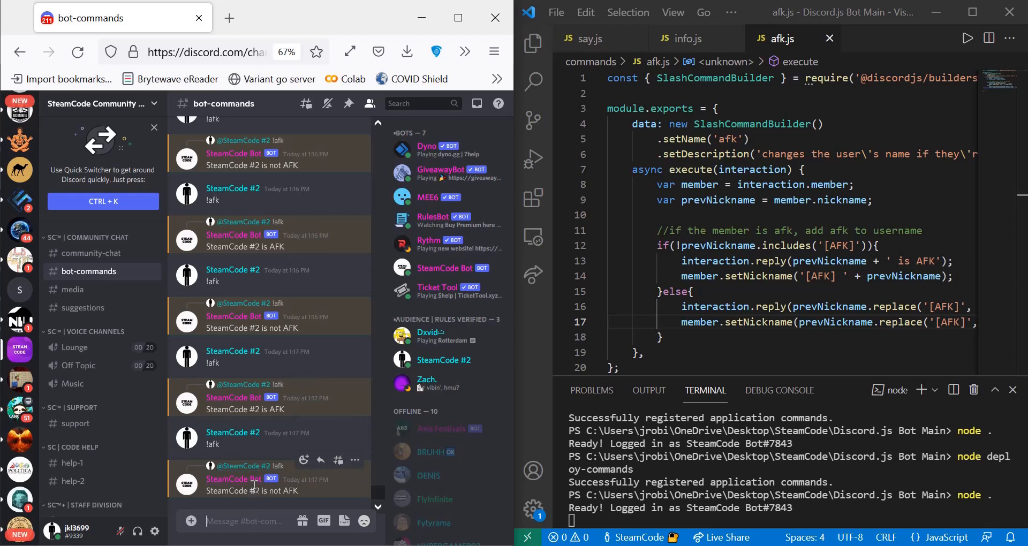
mouse_move(262, 491)
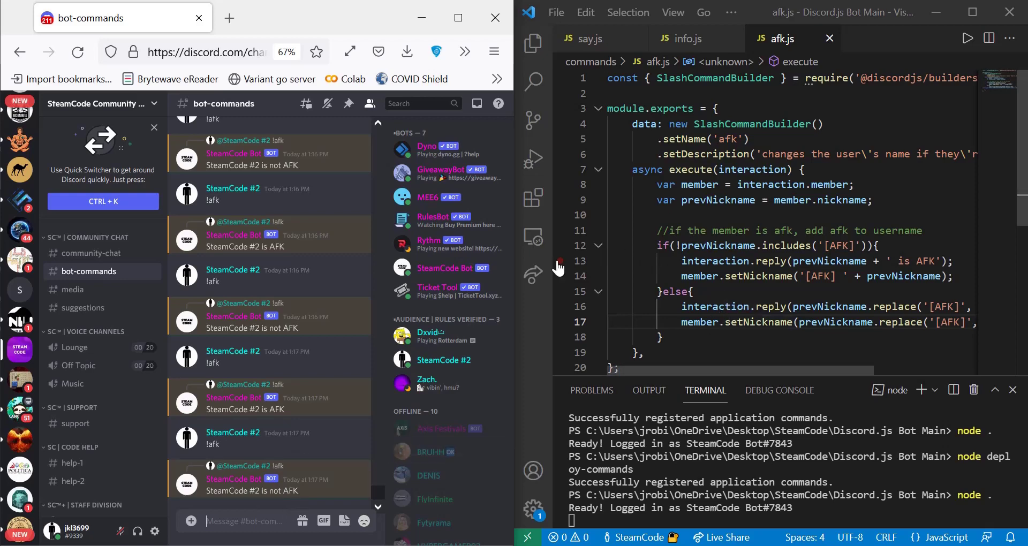
mouse_move(551, 324)
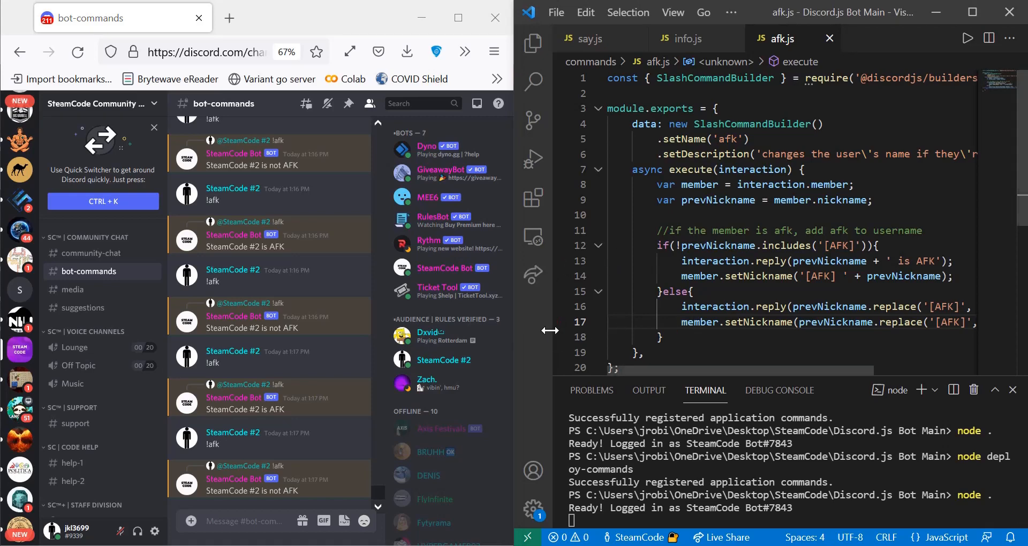
mouse_move(552, 257)
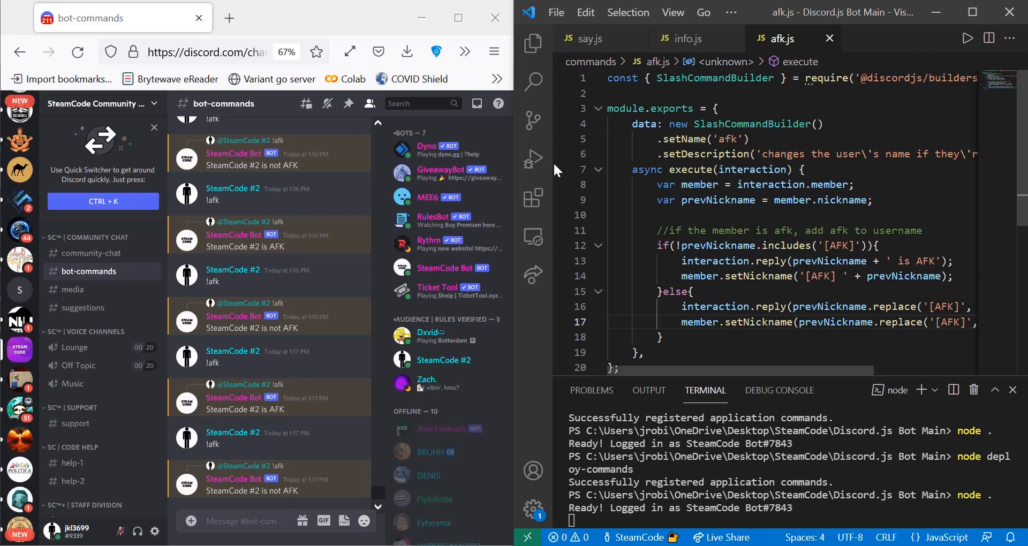
- View ping.js from the commands folder, then return to the afk.js editor
click(533, 43)
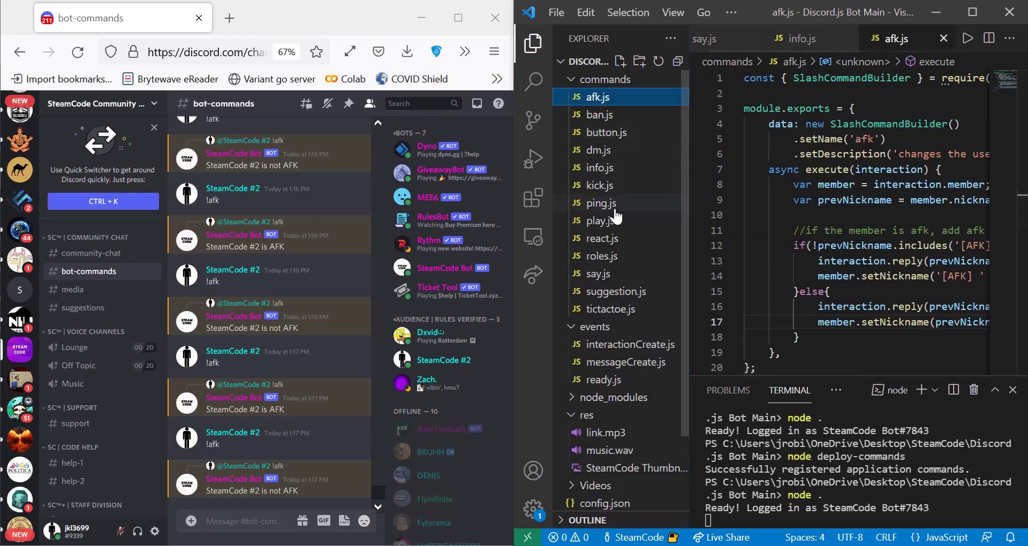
click(600, 202)
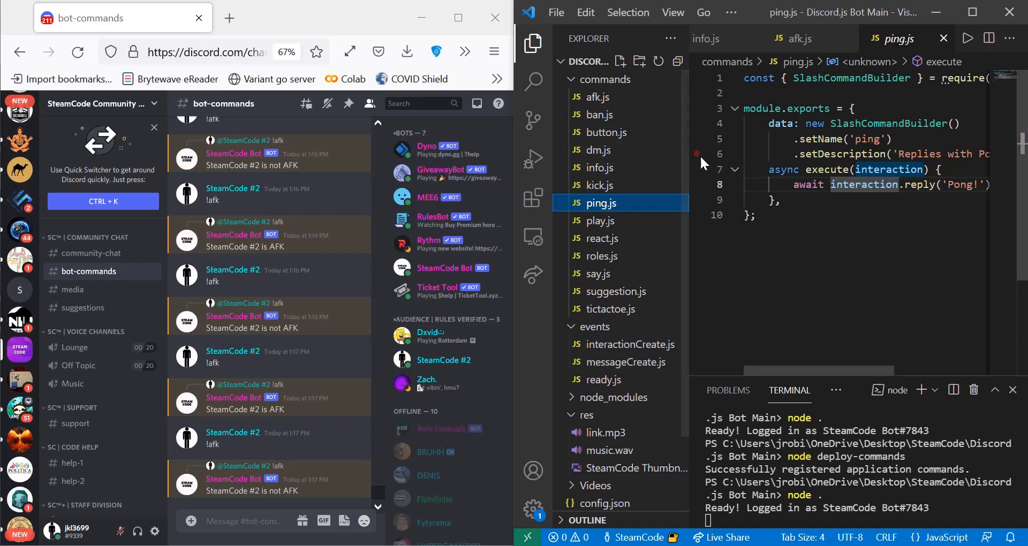
click(797, 39)
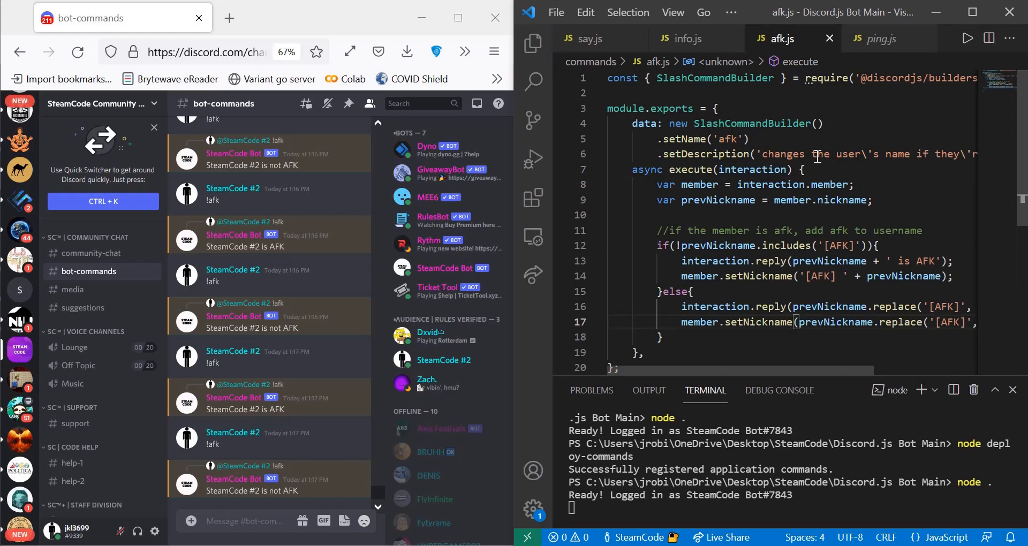
double_click(729, 139)
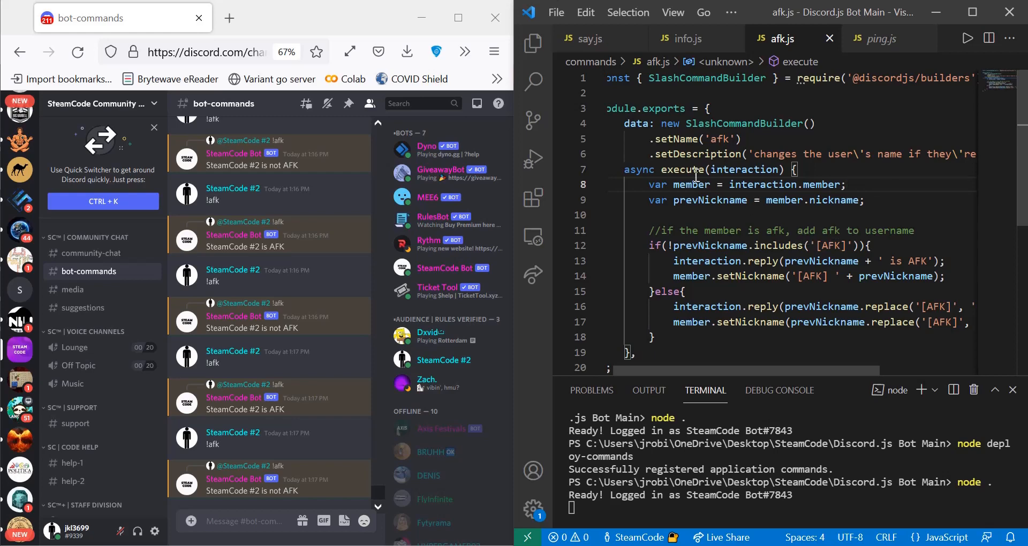
mouse_move(786, 210)
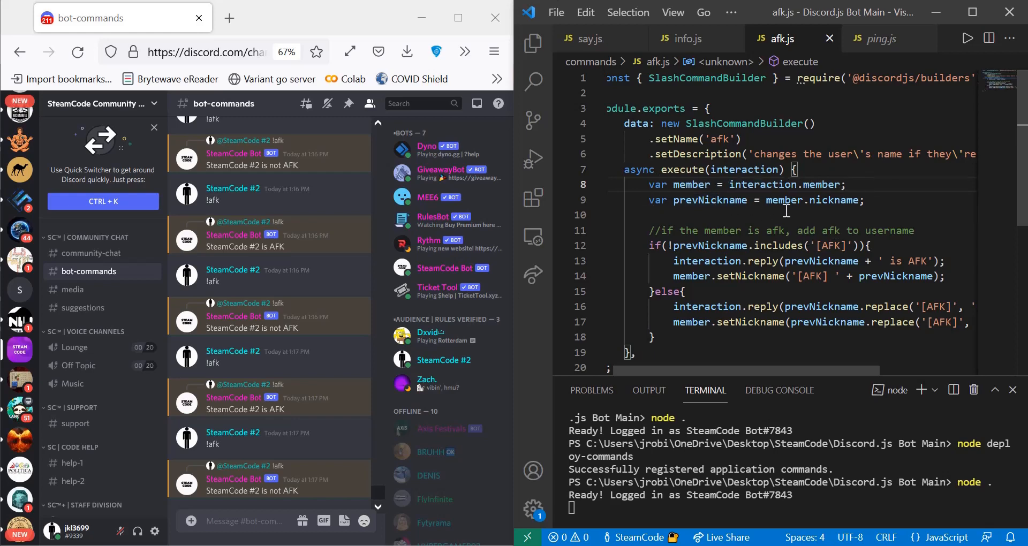
scroll(down, 3)
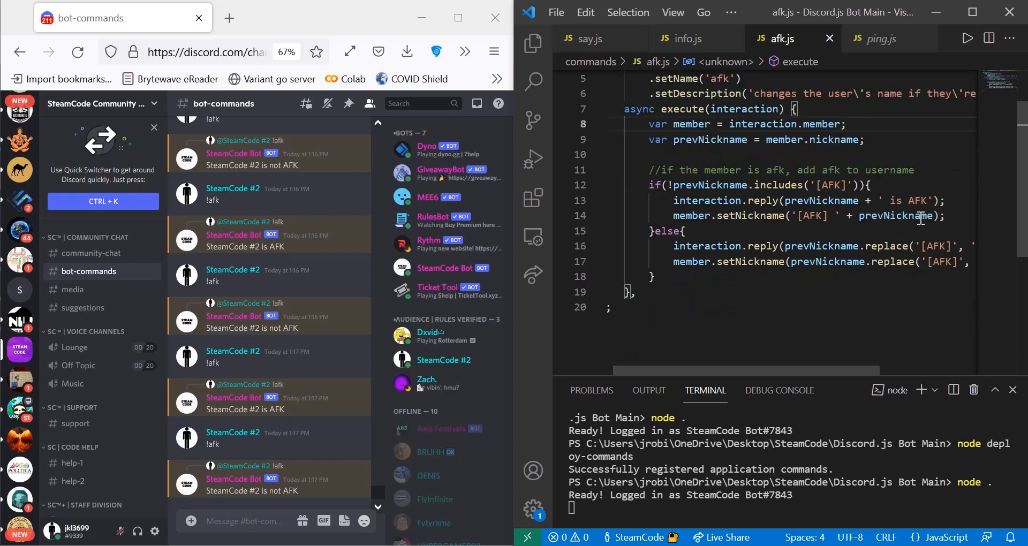
mouse_move(705, 184)
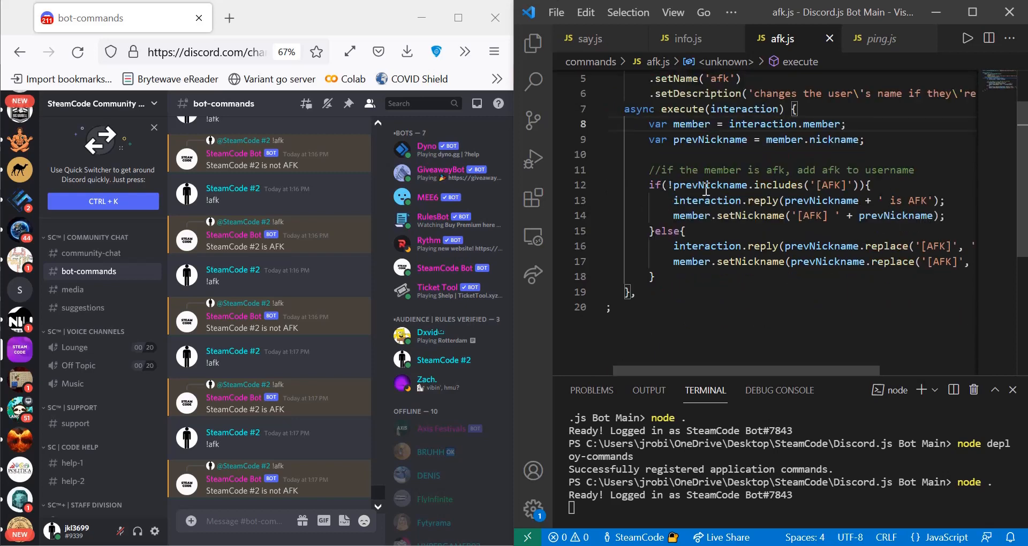
mouse_move(938, 152)
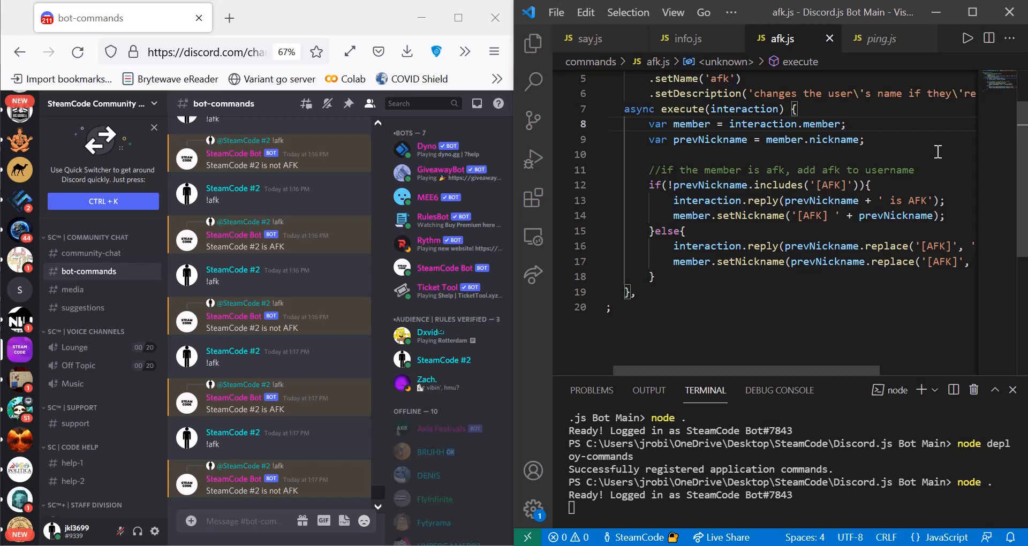
mouse_move(934, 155)
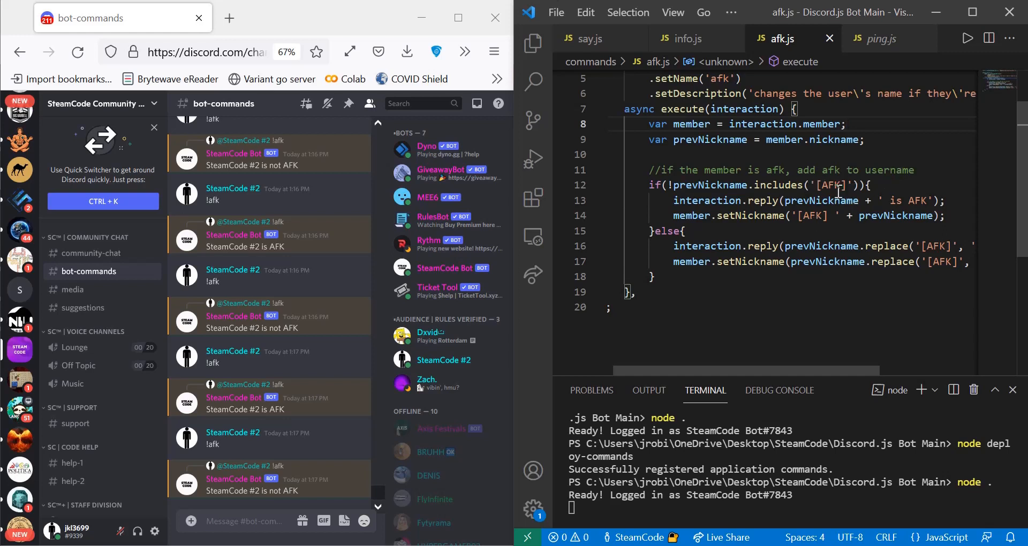
mouse_move(932, 192)
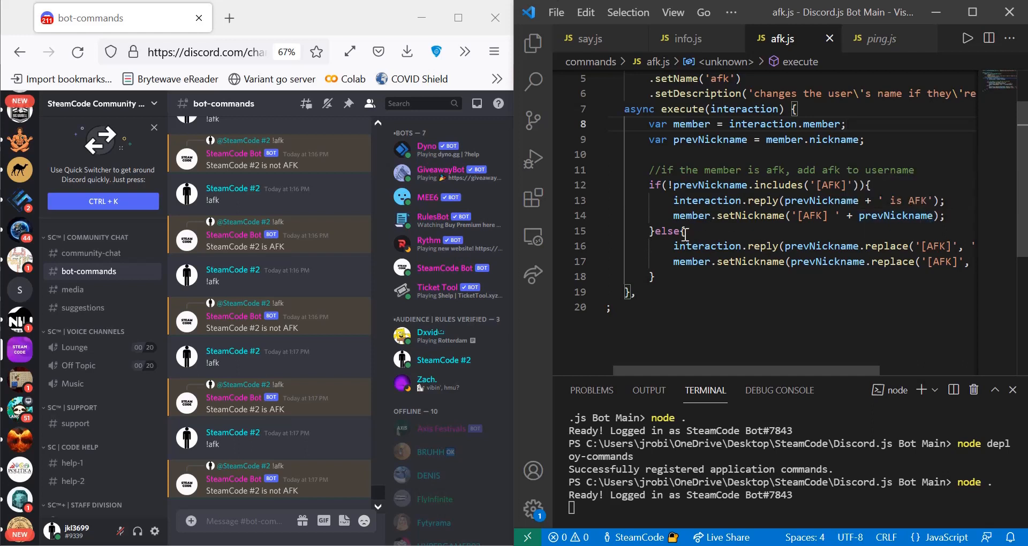
mouse_move(720, 249)
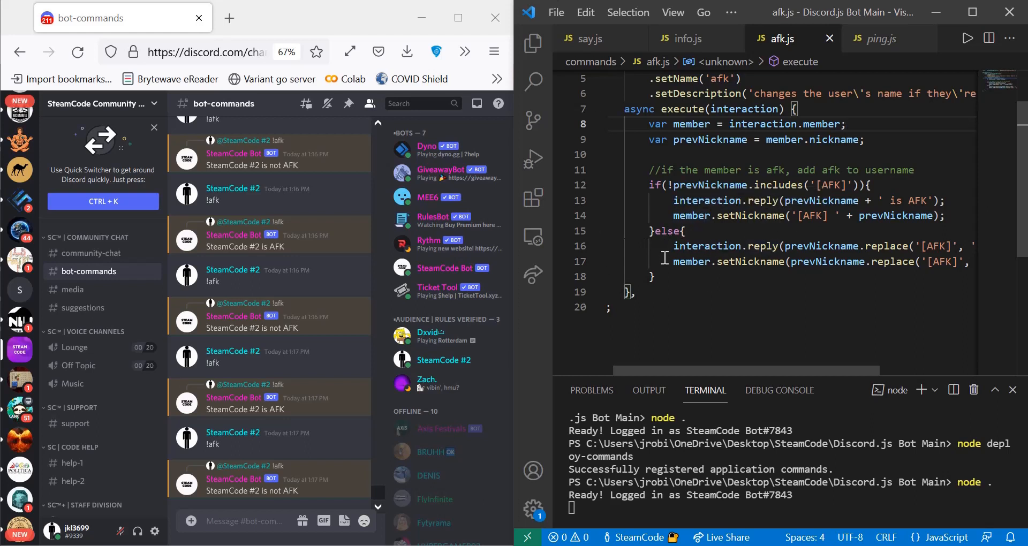
mouse_move(681, 245)
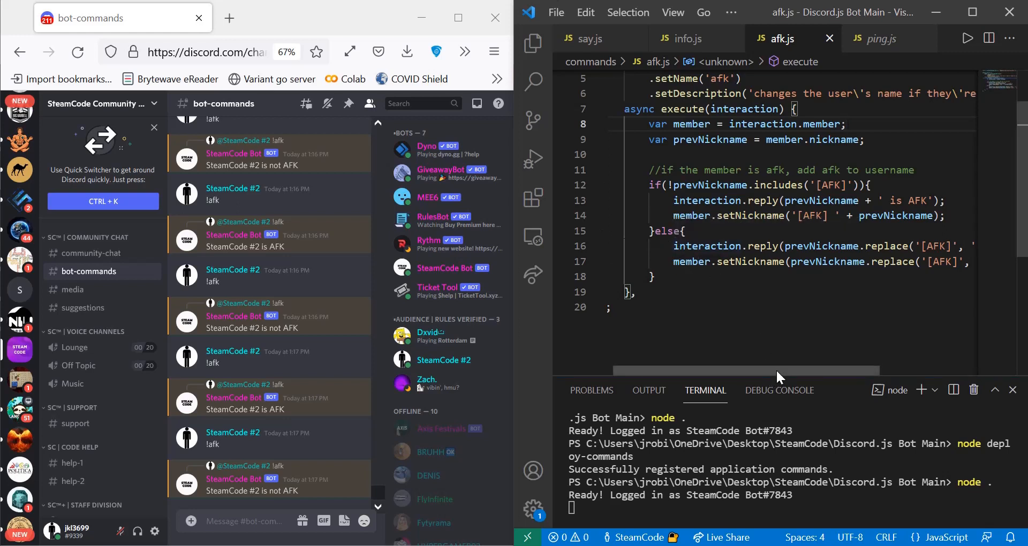
- Send !afk twice so the nickname gains then loses the [AFK] prefix
scroll(right, 3)
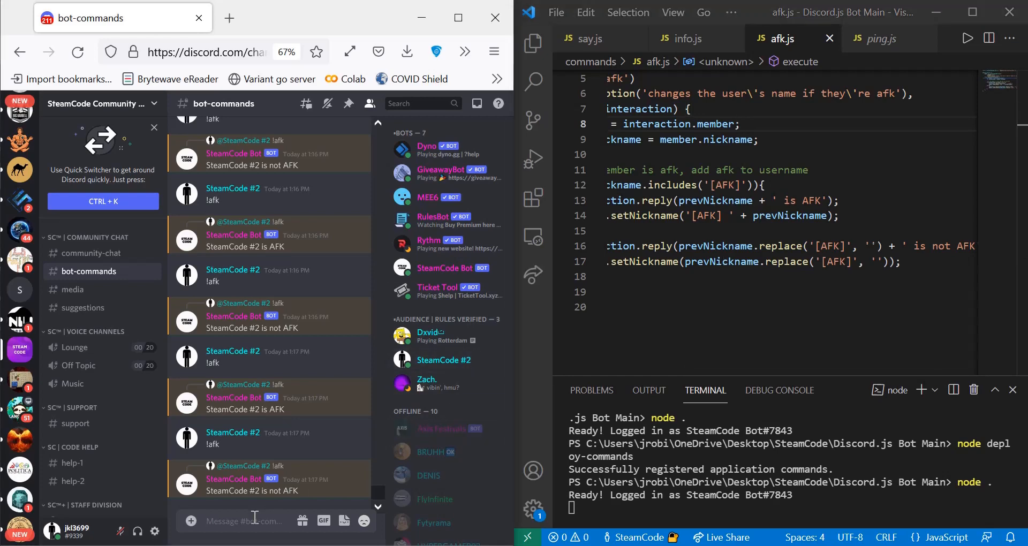
text(!afk)
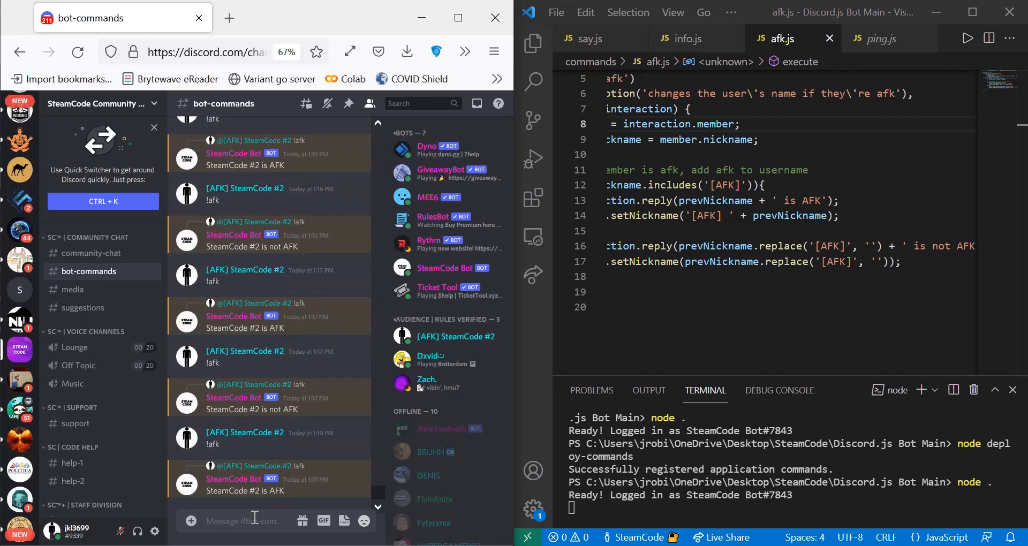
text(!afk)
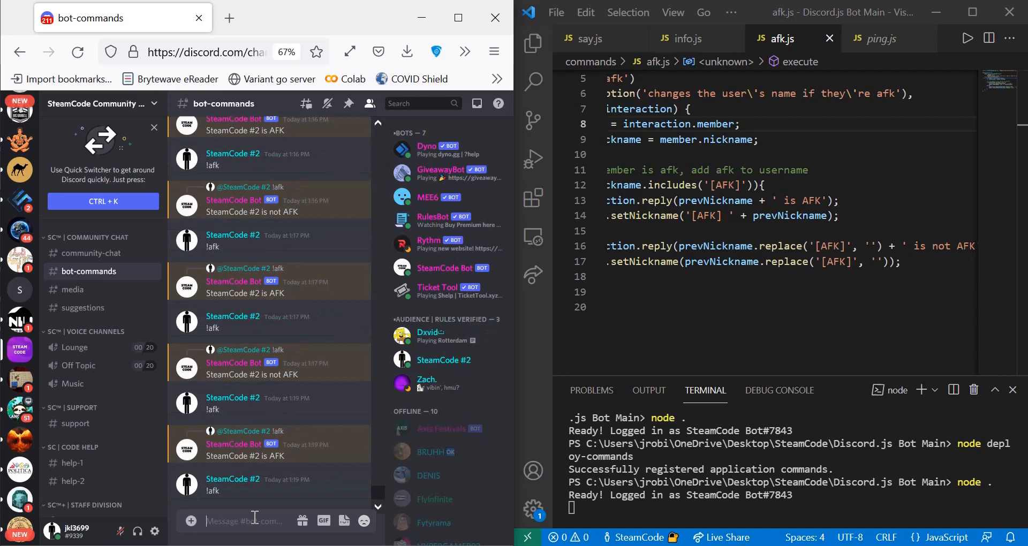
scroll(down, 3)
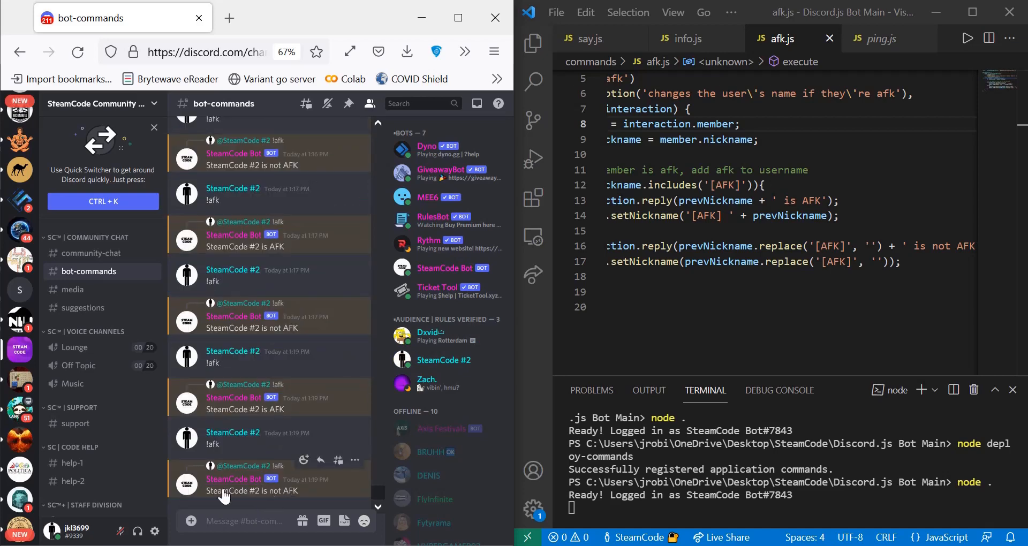
mouse_move(232, 498)
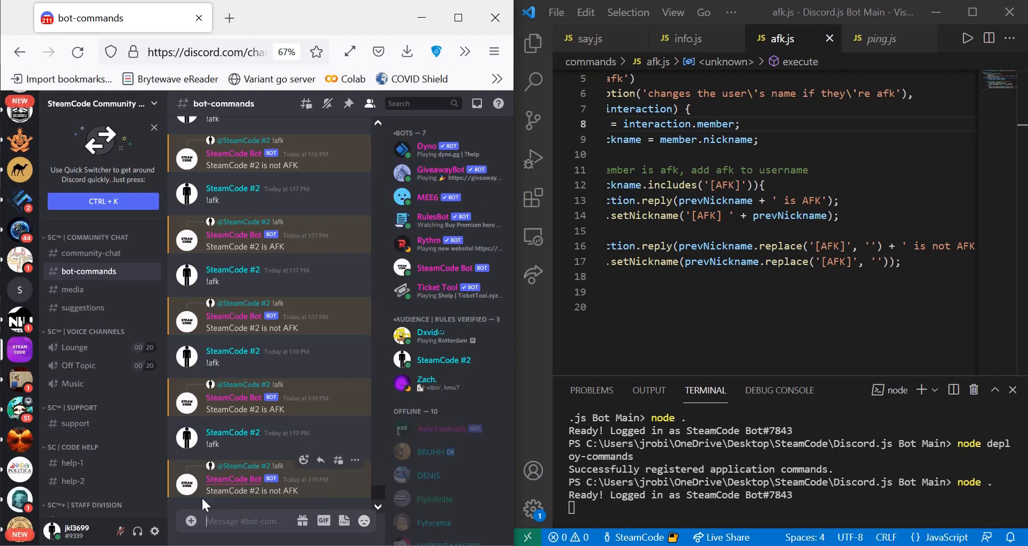
mouse_move(370, 486)
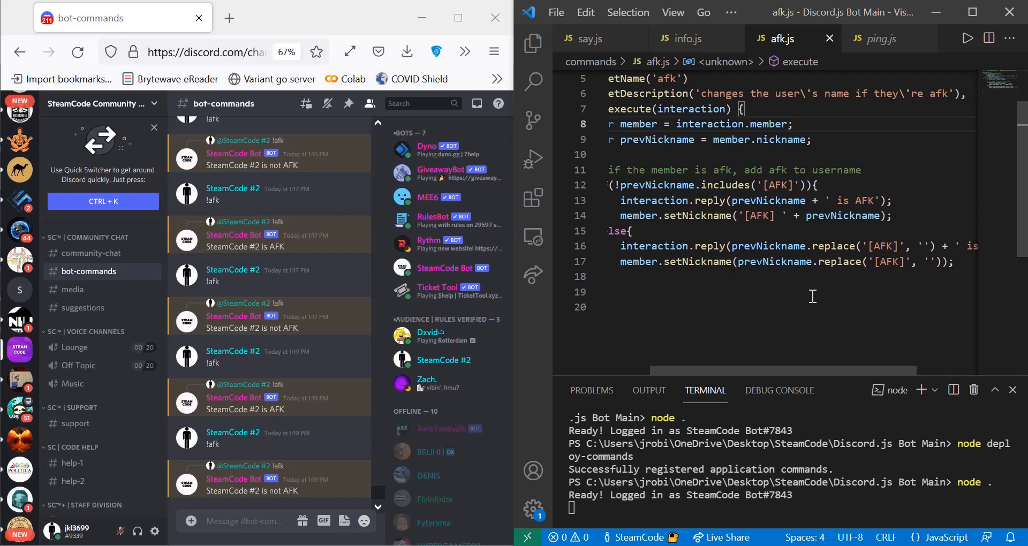
mouse_move(880, 262)
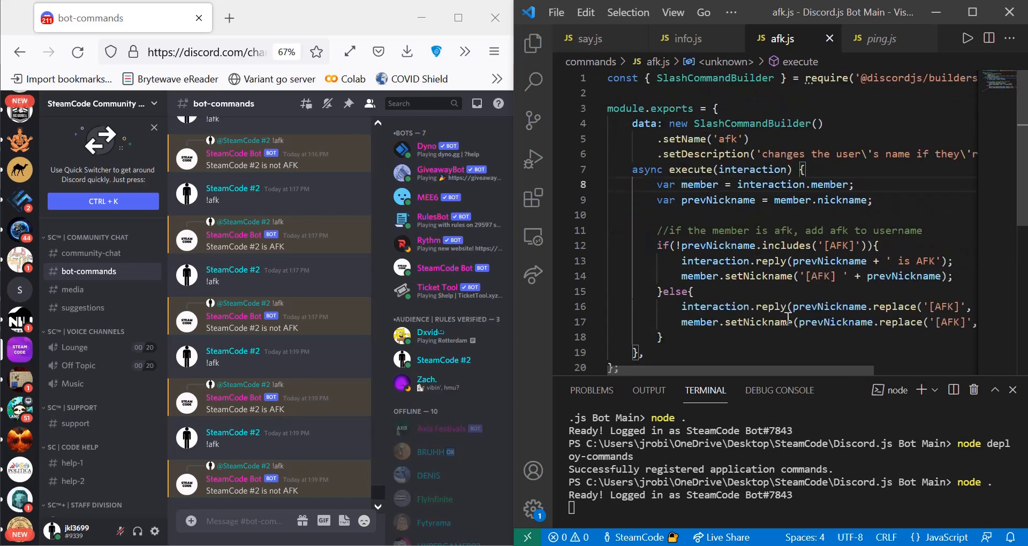
mouse_move(776, 238)
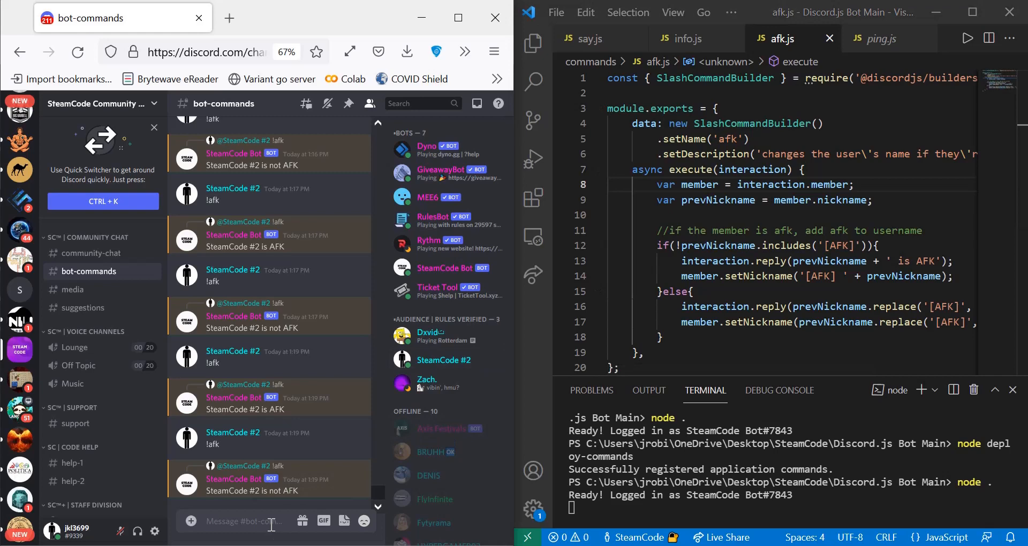
- Send !afk so the nickname reads [AFK] SteamCode #2, then browse the channel list
text(!afk)
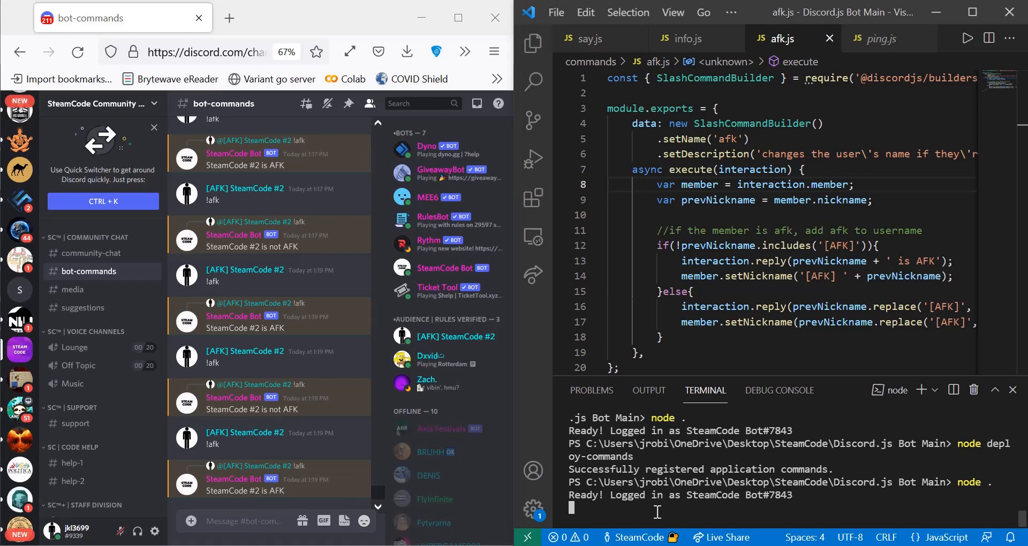
mouse_move(96, 321)
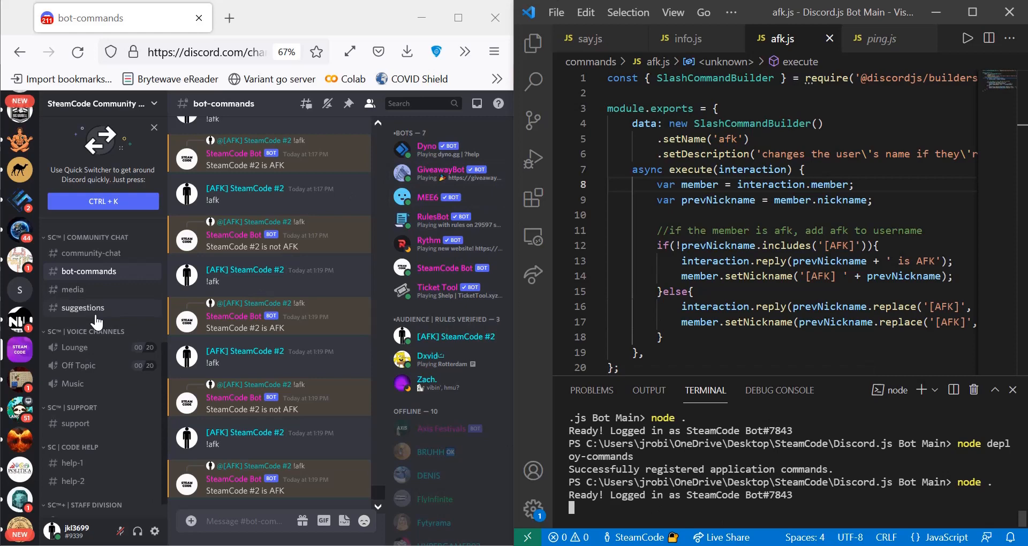
scroll(down, 3)
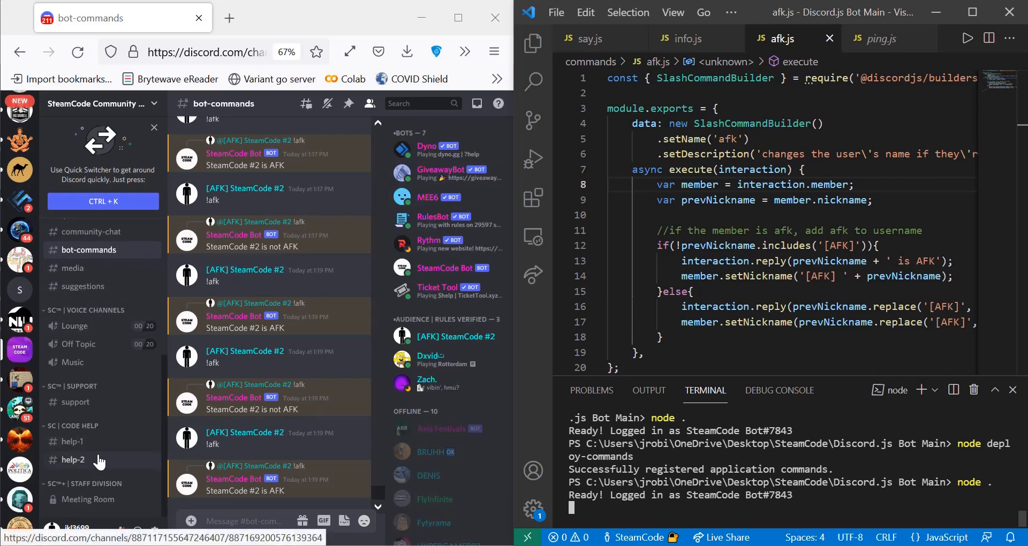
scroll(up, 3)
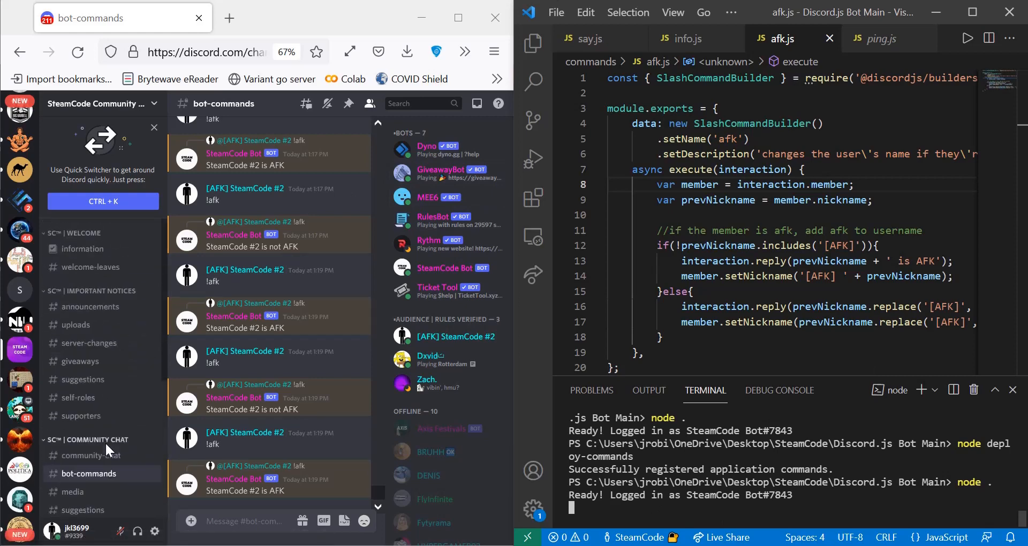